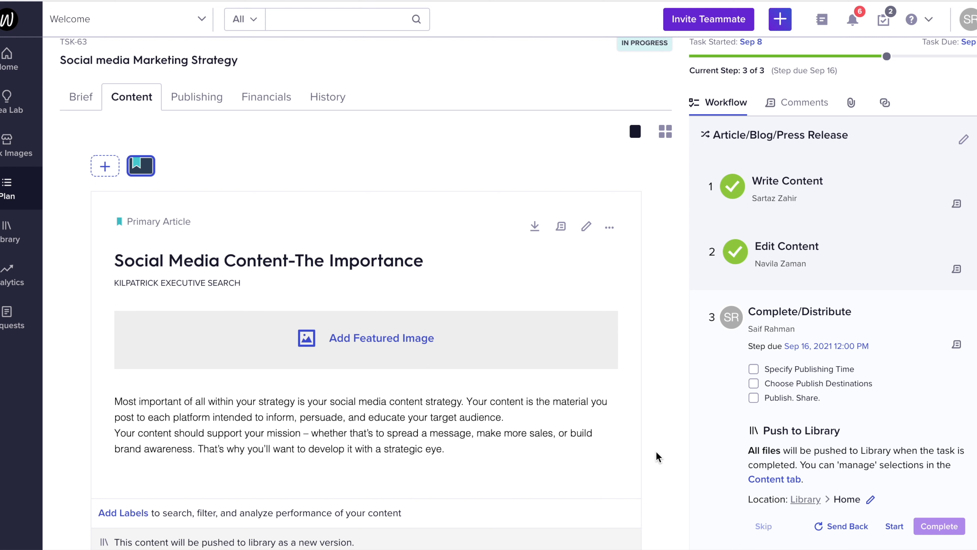
Bring up the admin settings menu from the profile avatar on the task page
{"action": "left_click", "coordinate": [968, 19]}
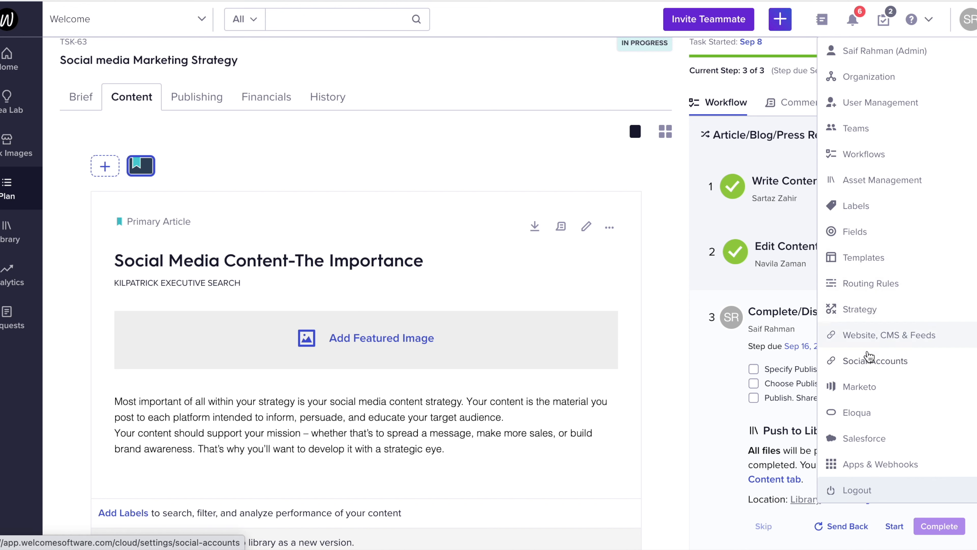
Connect the Welcome Software Twitter account under Social Accounts settings
{"action": "left_click", "coordinate": [875, 360]}
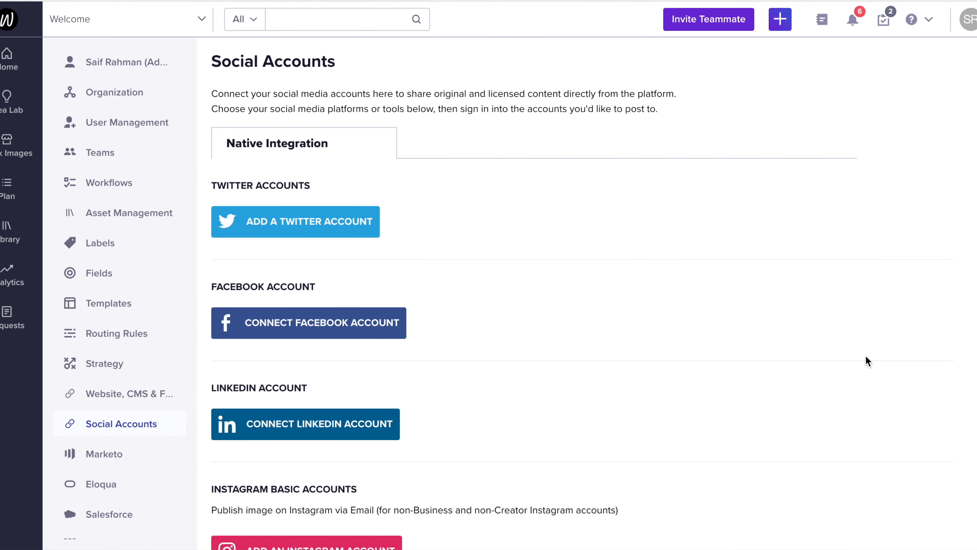
{"action": "mouse_move", "coordinate": [471, 231]}
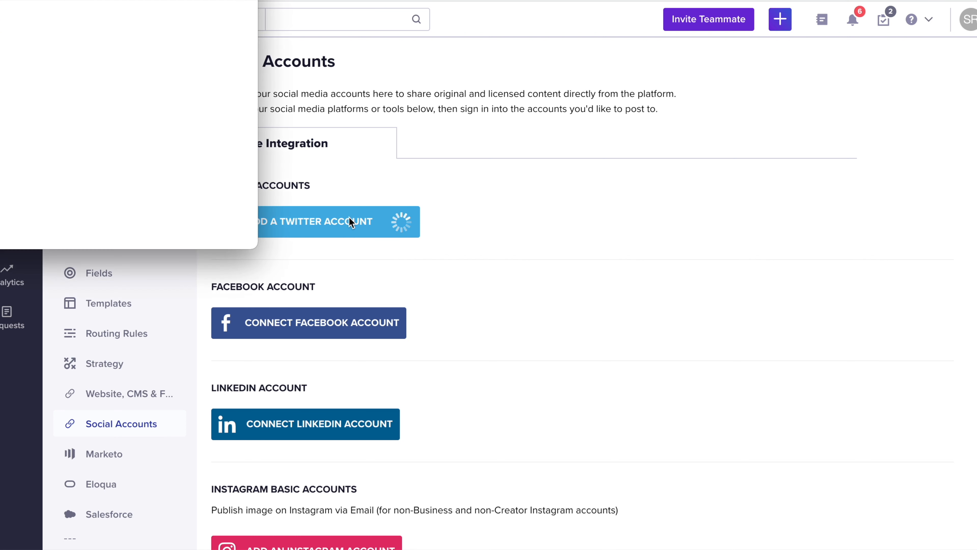
{"action": "left_click", "coordinate": [314, 222]}
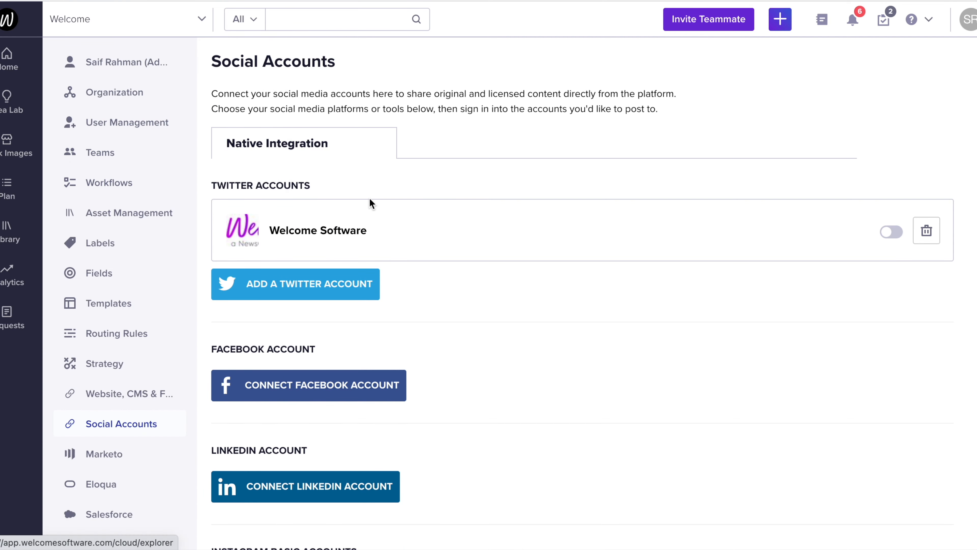
{"action": "mouse_move", "coordinate": [422, 237]}
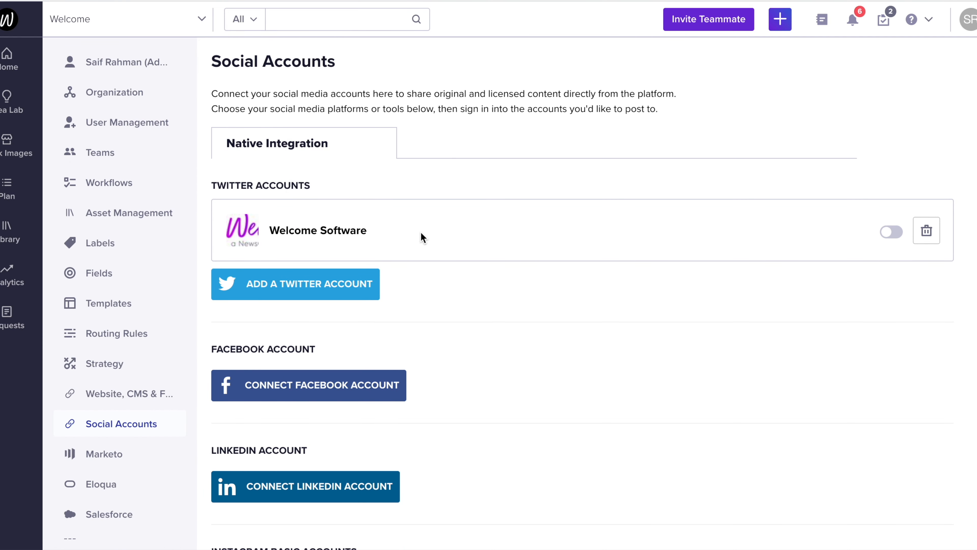
{"action": "mouse_move", "coordinate": [894, 244]}
{"action": "type", "text": "strategy"}
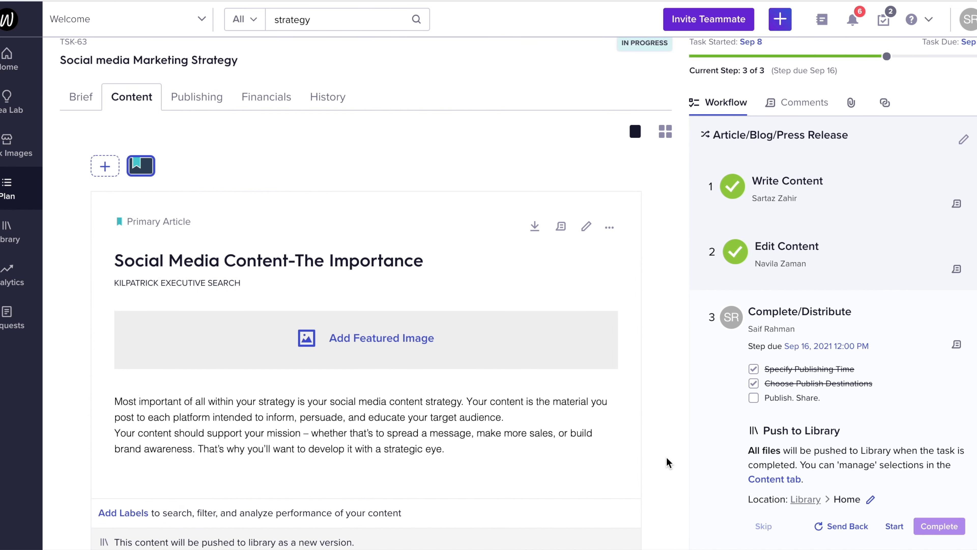
{"action": "mouse_move", "coordinate": [200, 100]}
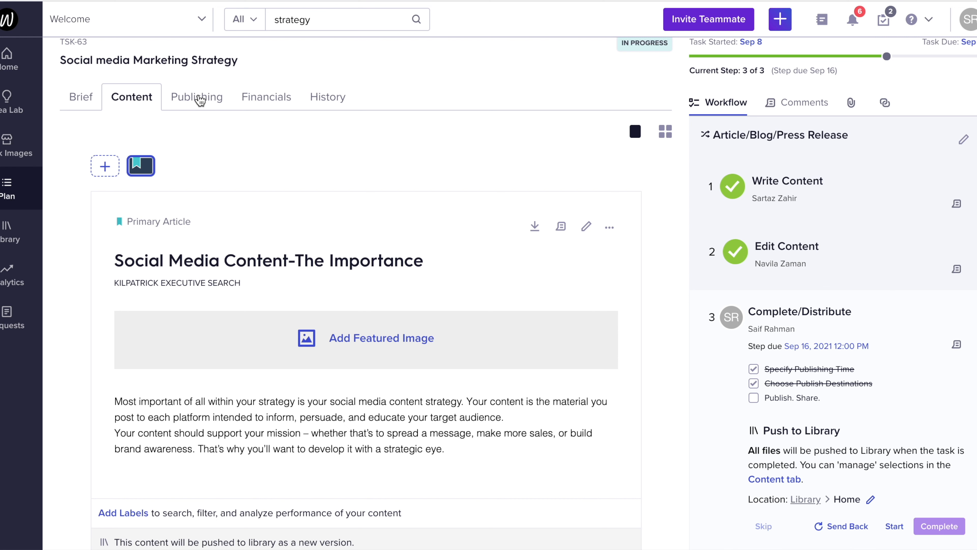
Show the Publishing channel list, now offering the connected Twitter handle
{"action": "left_click", "coordinate": [197, 97]}
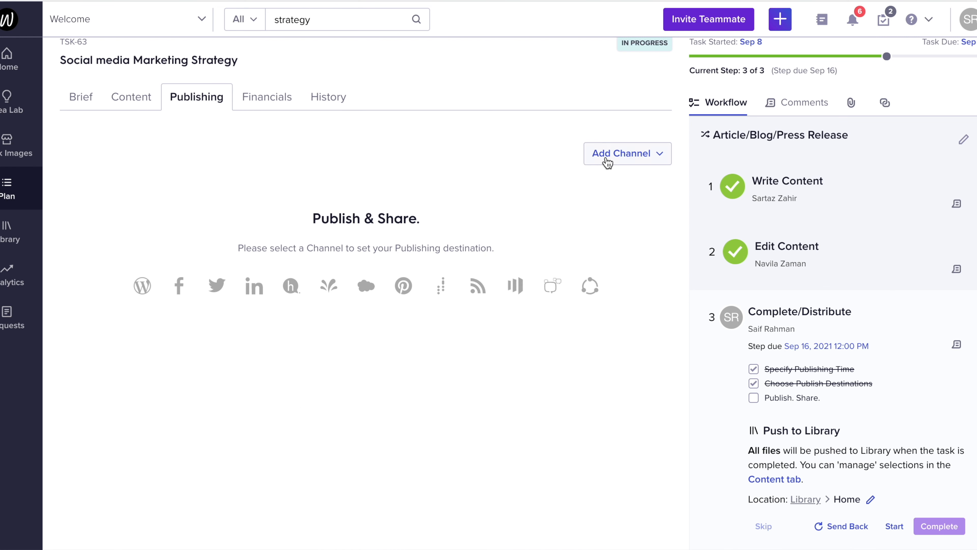
{"action": "left_click", "coordinate": [623, 153]}
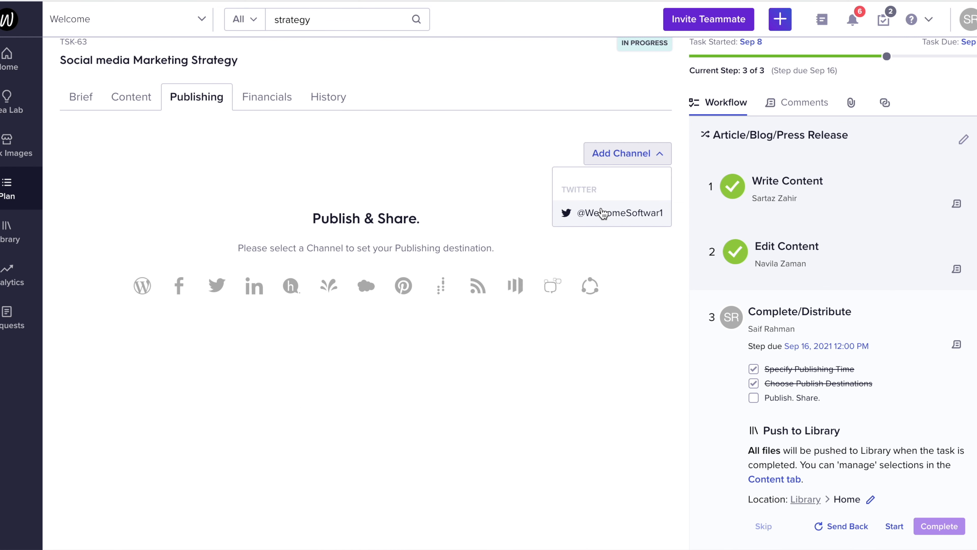
Save a tweet to the connected Twitter account scheduled for Sep 30, 2021 at 4:56 PM
{"action": "left_click", "coordinate": [611, 214]}
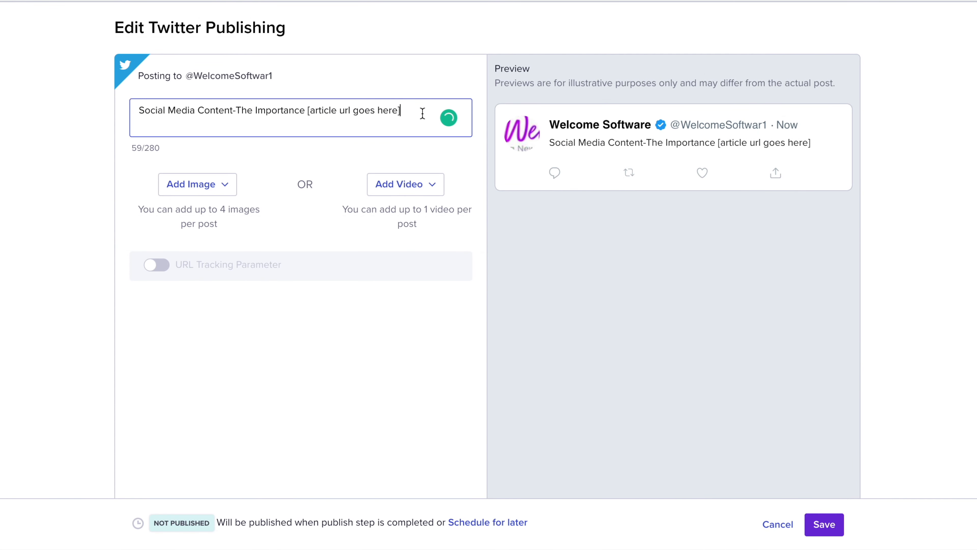
{"action": "mouse_move", "coordinate": [393, 198]}
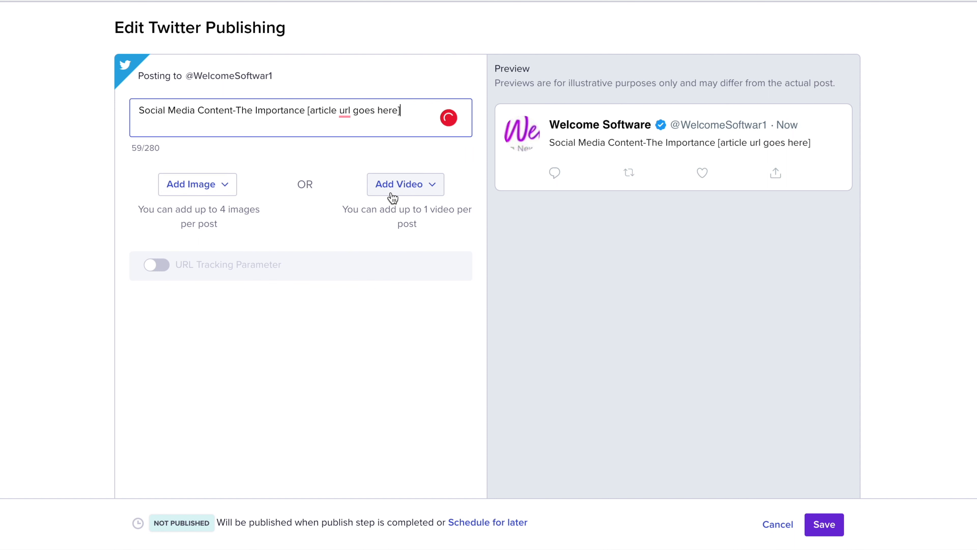
{"action": "mouse_move", "coordinate": [482, 525]}
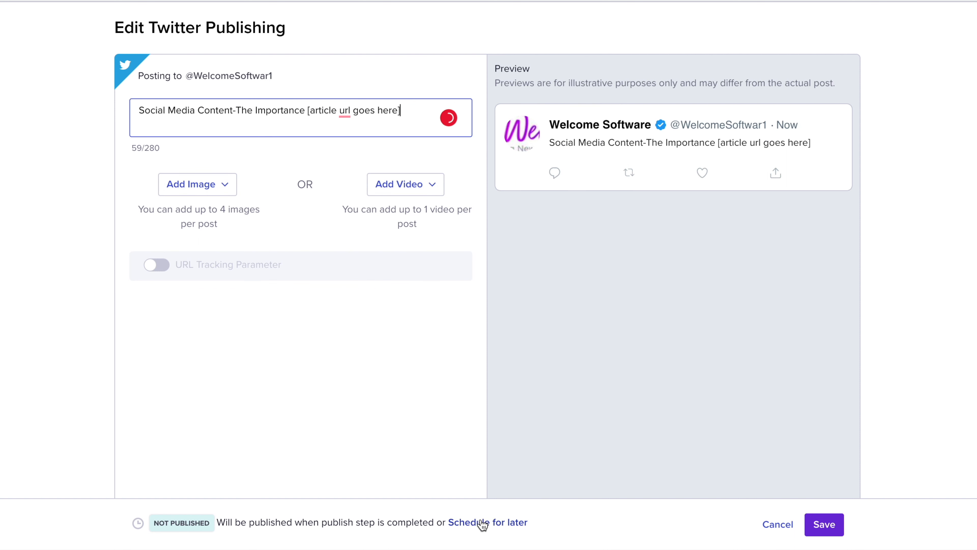
{"action": "left_click", "coordinate": [487, 522]}
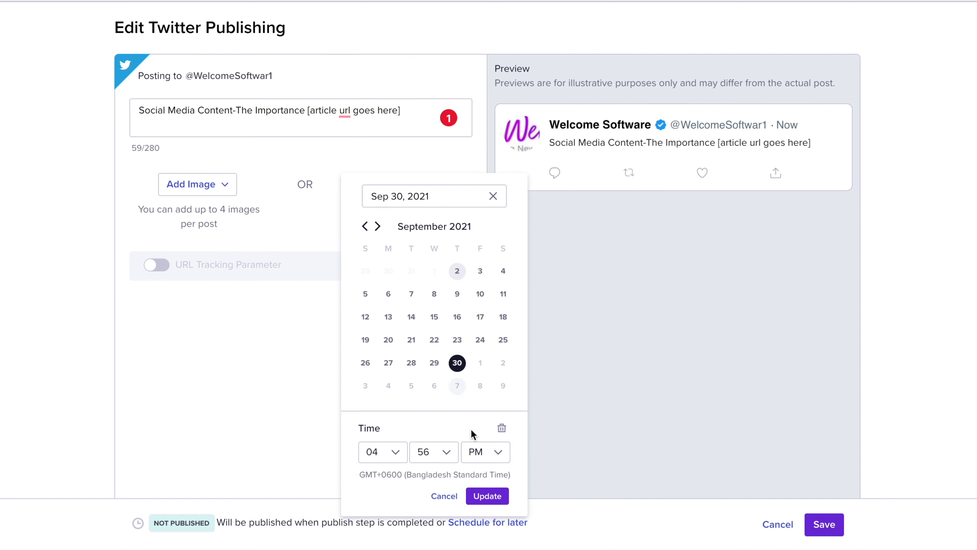
{"action": "left_click", "coordinate": [488, 495]}
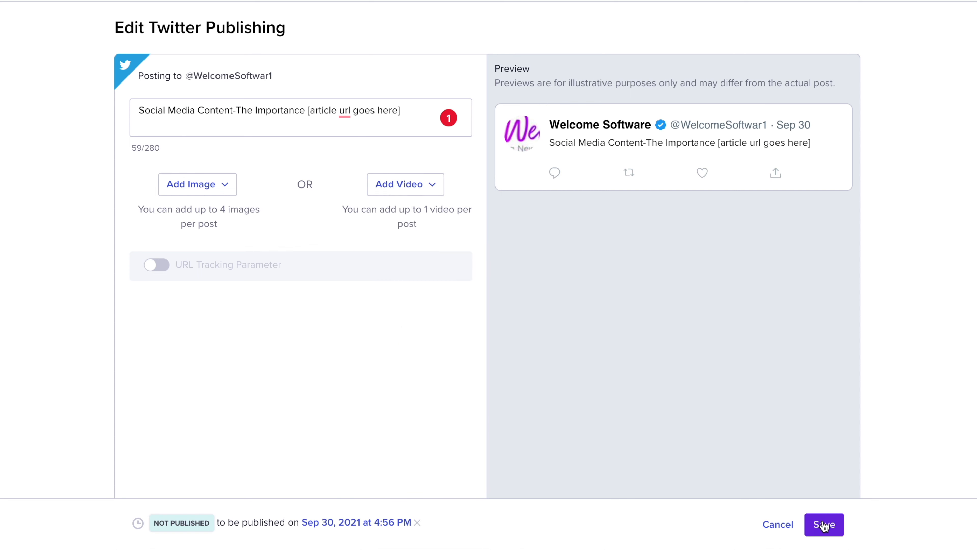
{"action": "left_click", "coordinate": [824, 525]}
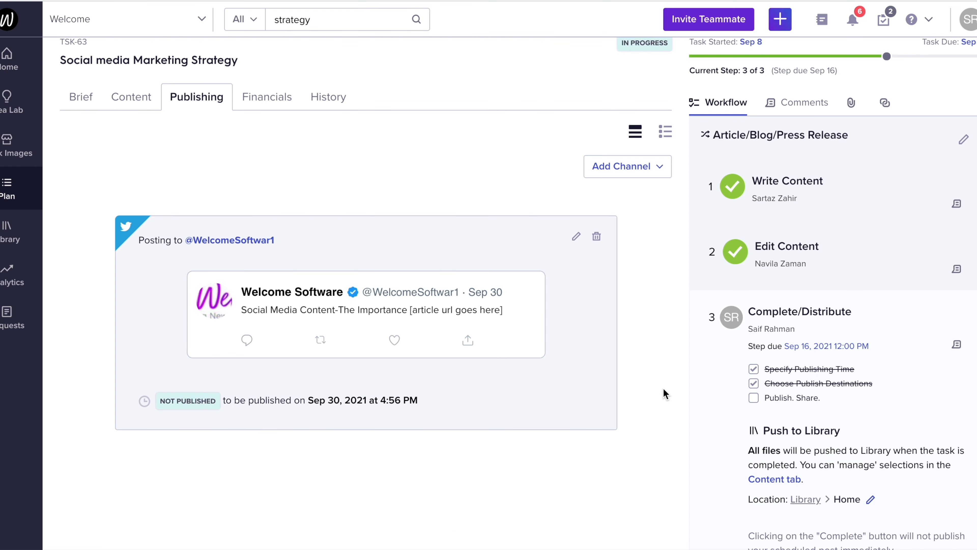